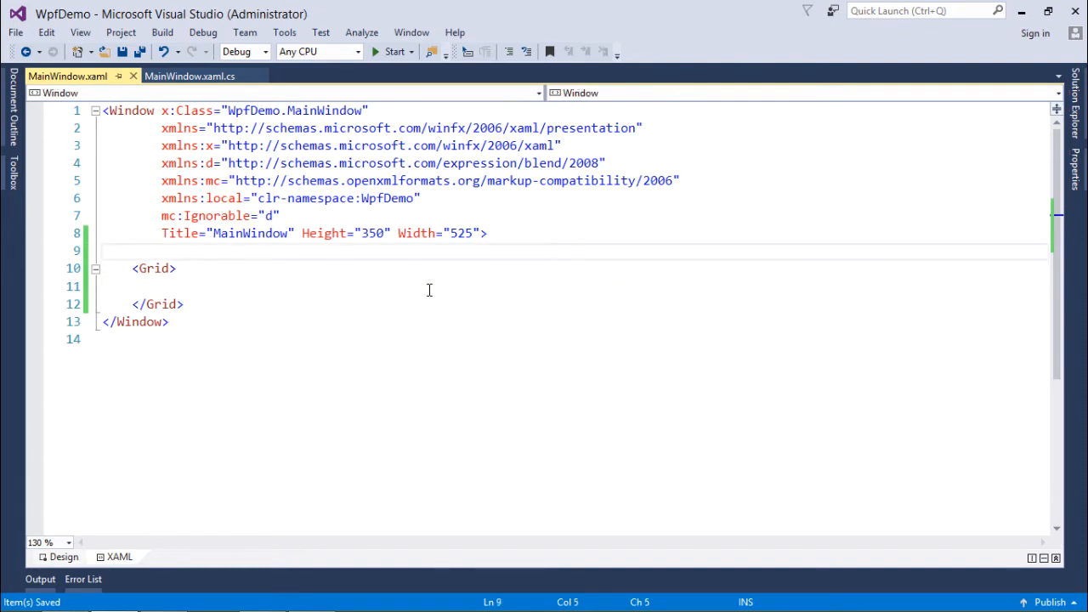
Step: Add an empty <Window.Resources> section above the Grid in MainWindow.xaml with a blank line inside
{"action": "type", "text": "<"}
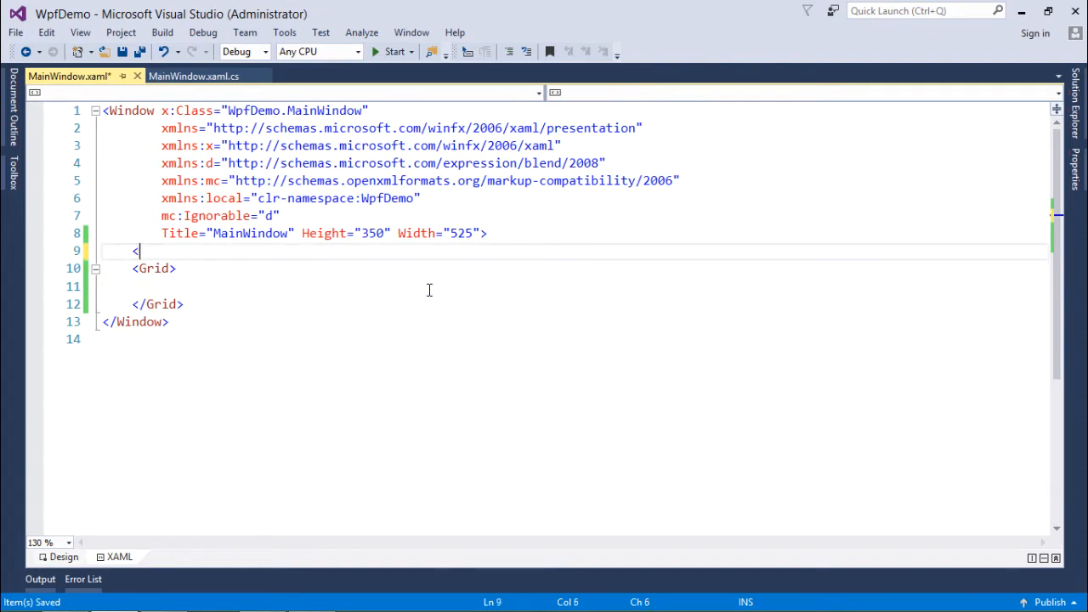
{"action": "type", "text": "wi"}
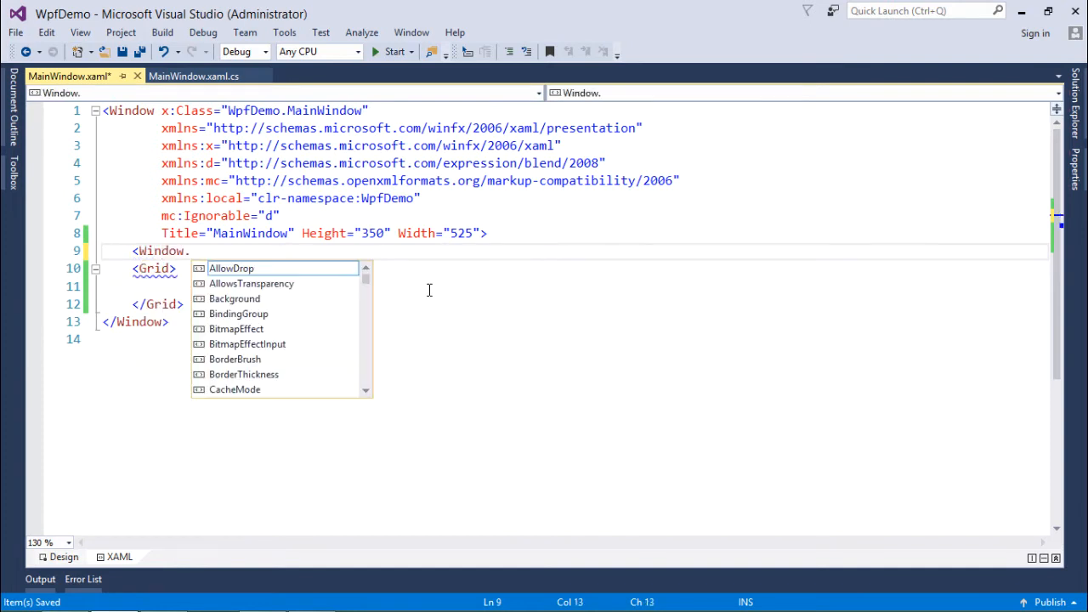
{"action": "type", "text": "Resources></Window.Resources>"}
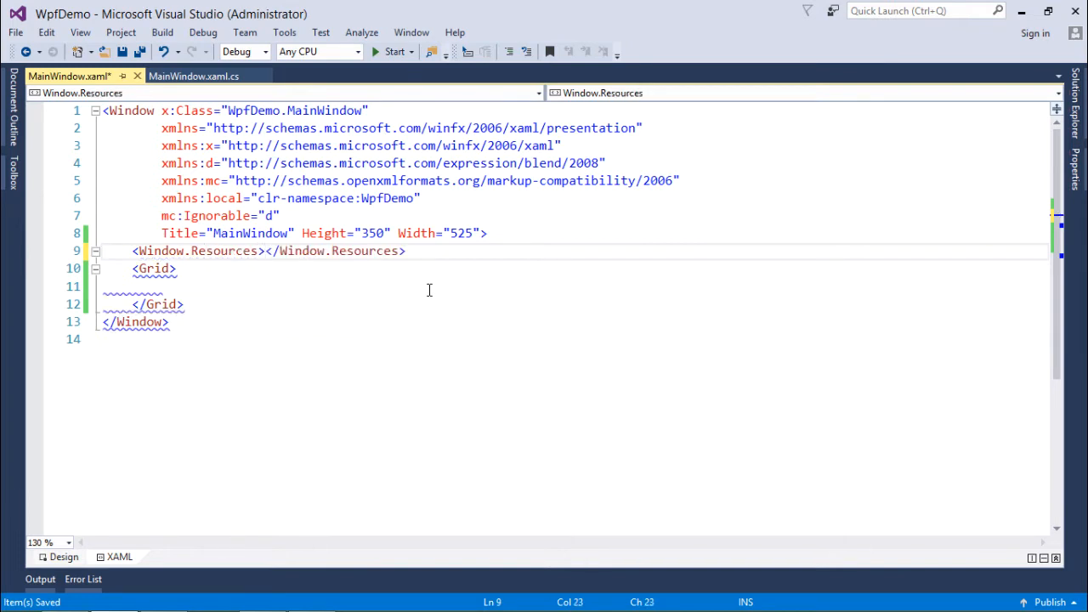
{"action": "key", "text": "Enter"}
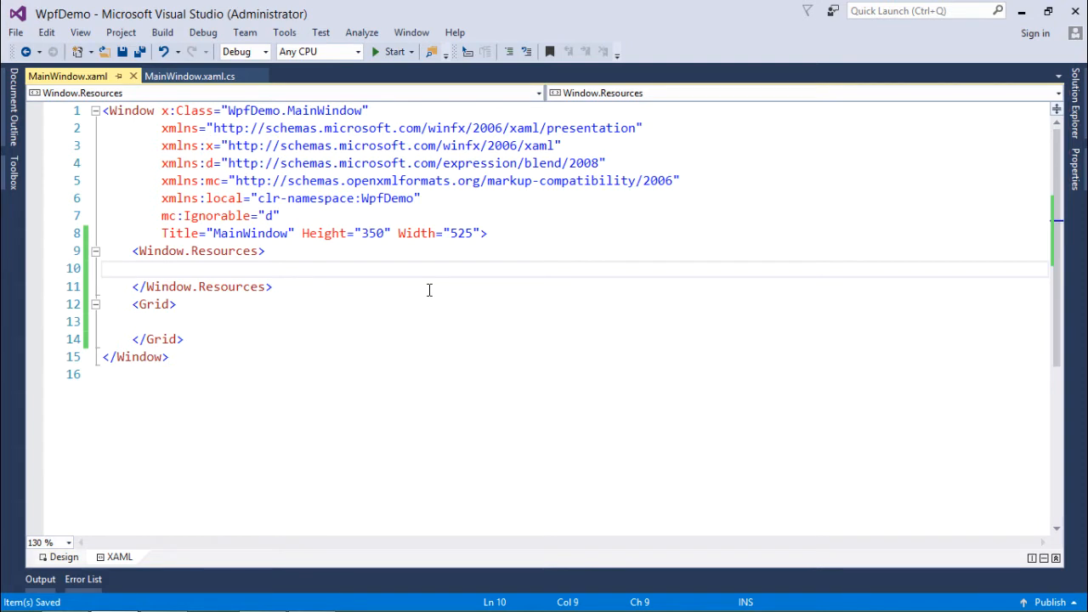
Step: Define <SolidColorBrush Color="Orange" x:Key="OrangeColor"> inside Window.Resources and save
{"action": "type", "text": "<"}
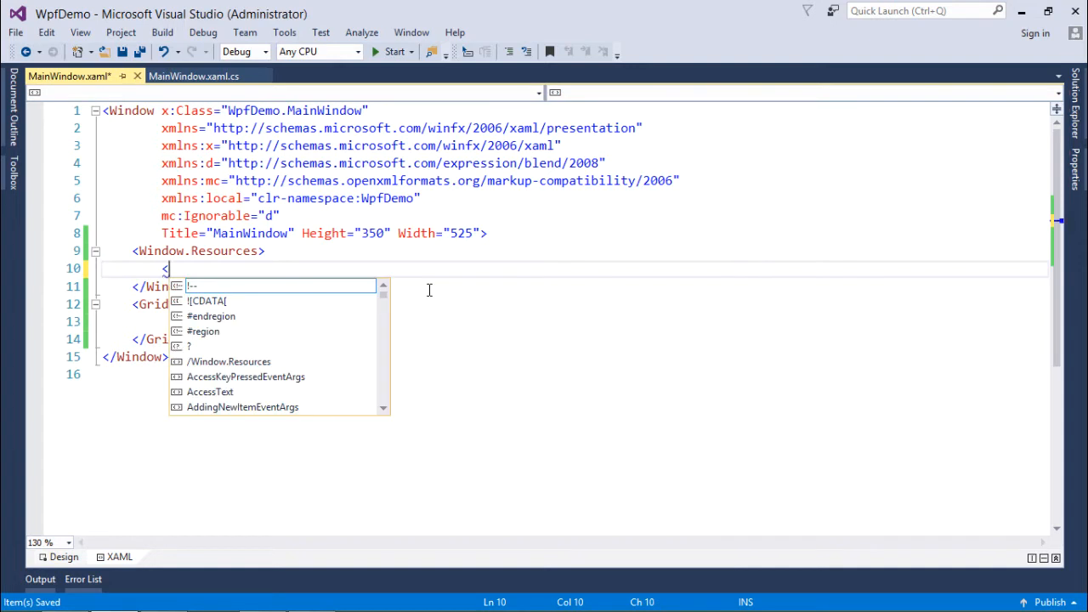
{"action": "type", "text": "sol"}
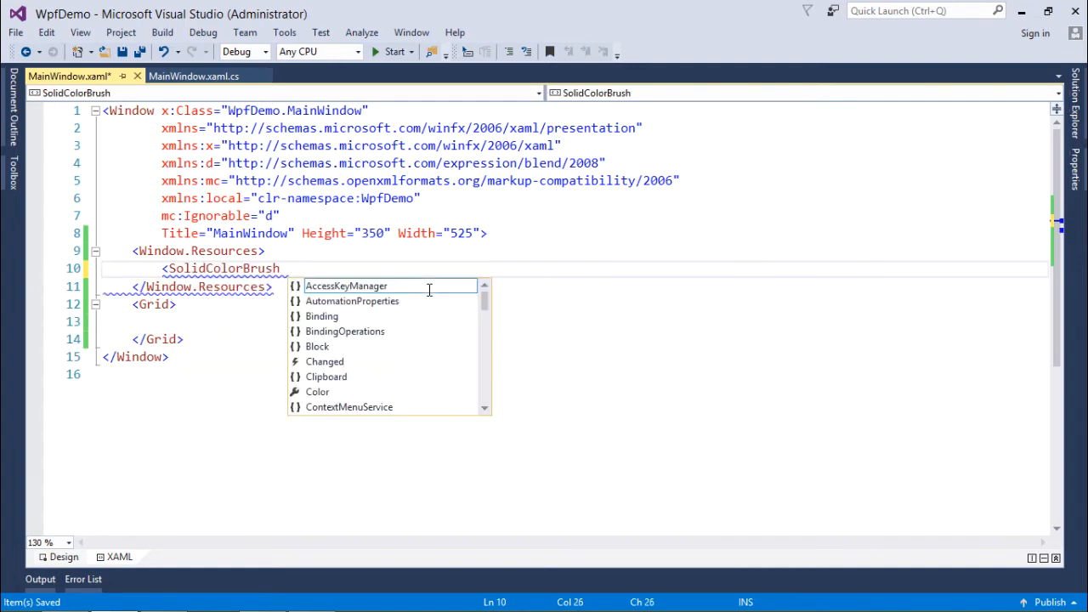
{"action": "type", "text": "Color=\"\""}
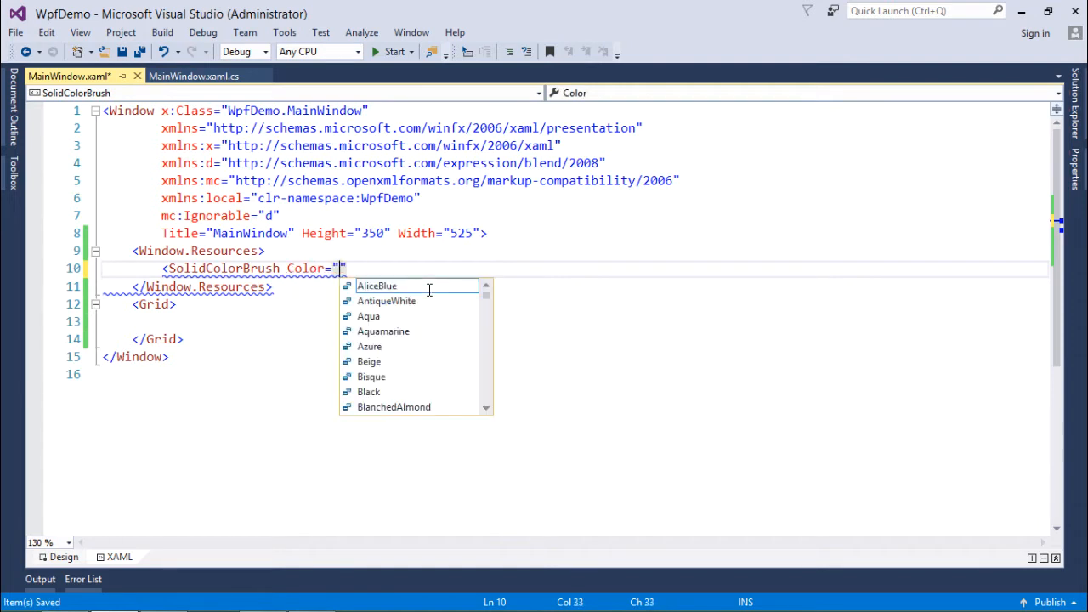
{"action": "type", "text": "0"}
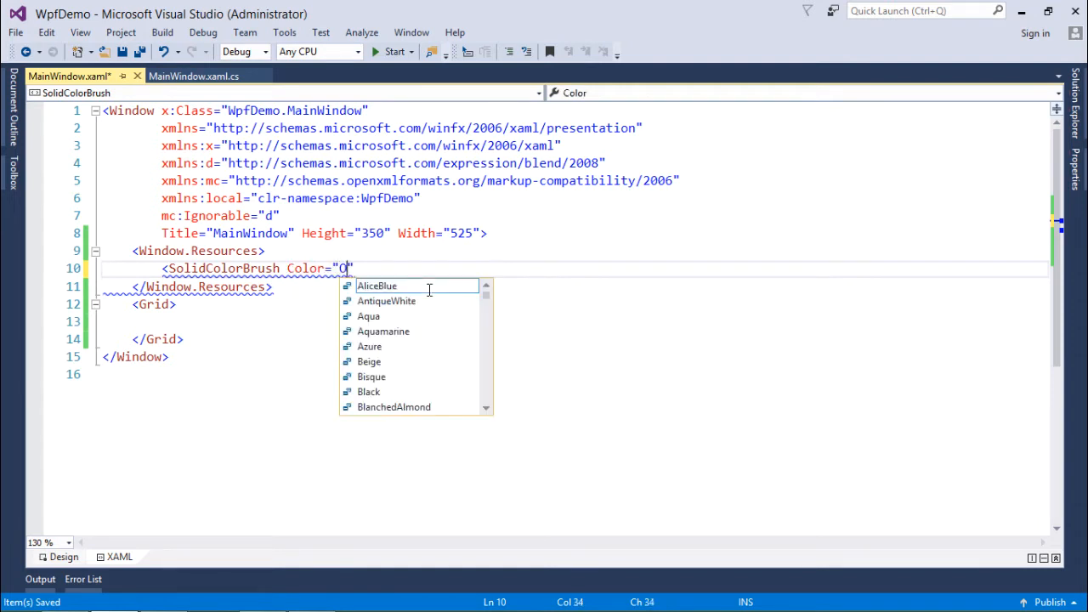
{"action": "type", "text": "range"}
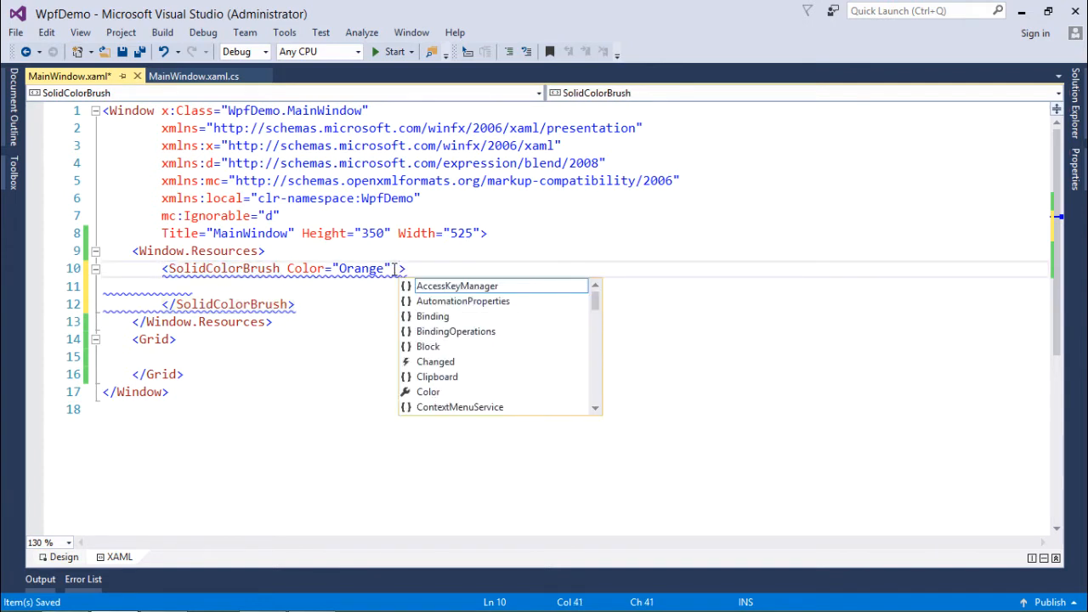
{"action": "type", "text": "x:Key=\""}
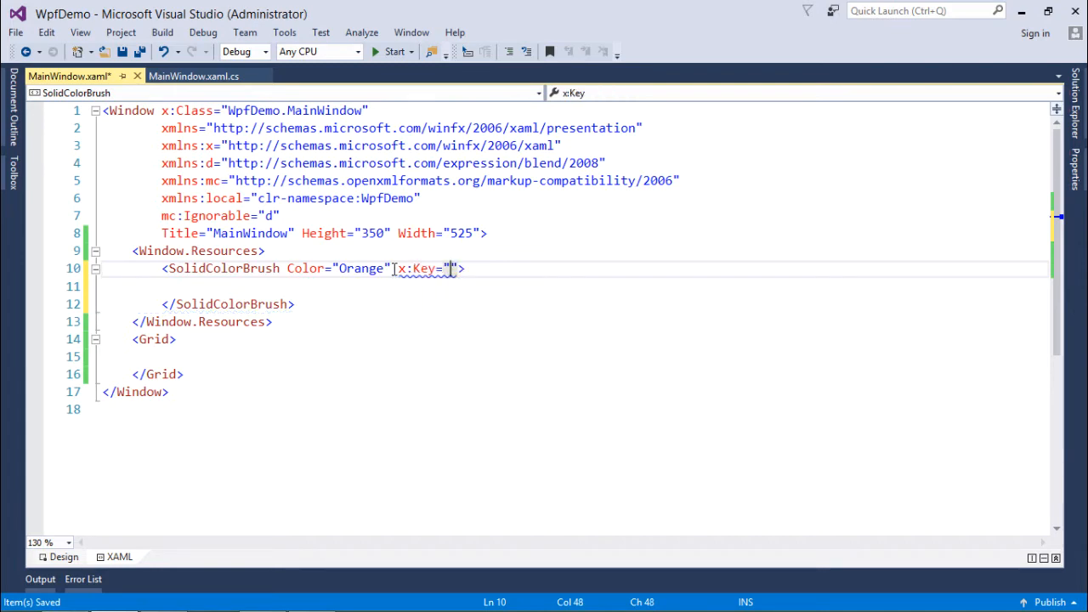
{"action": "type", "text": "Orange"}
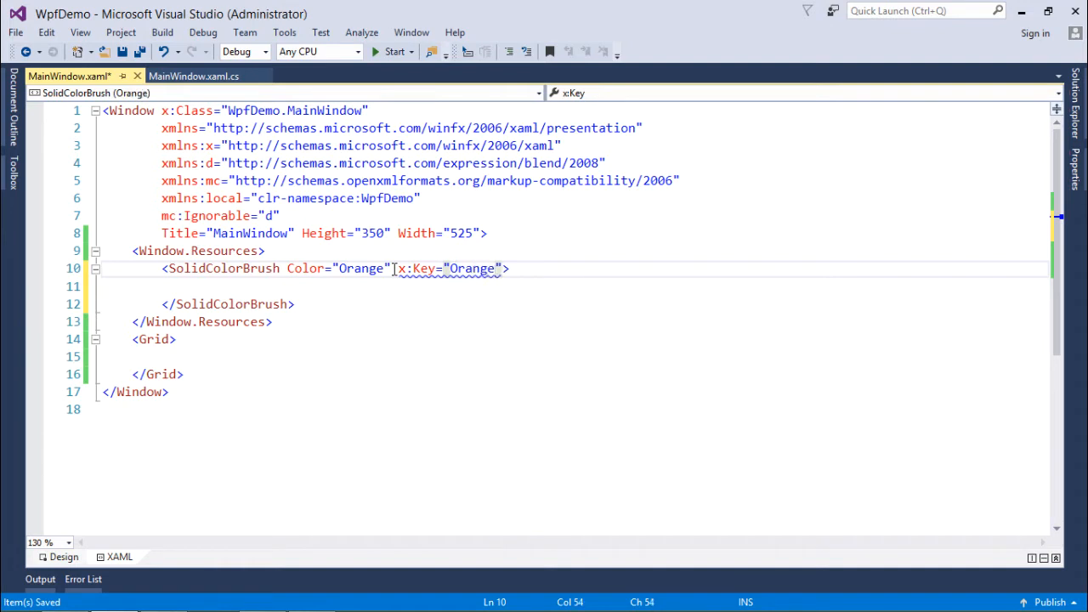
{"action": "type", "text": "Color"}
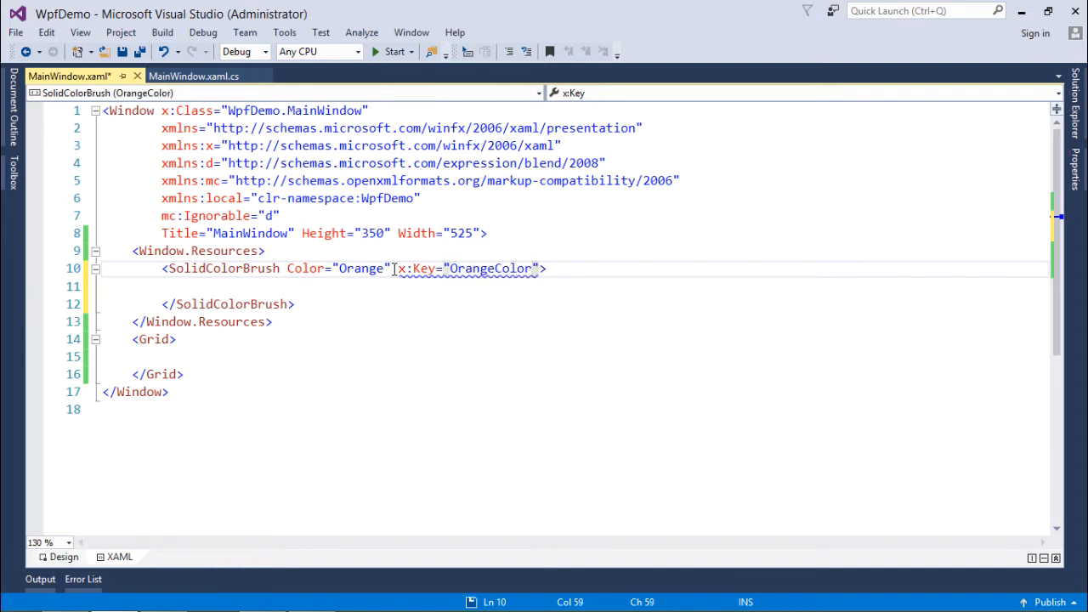
{"action": "key", "text": "Ctrl+S"}
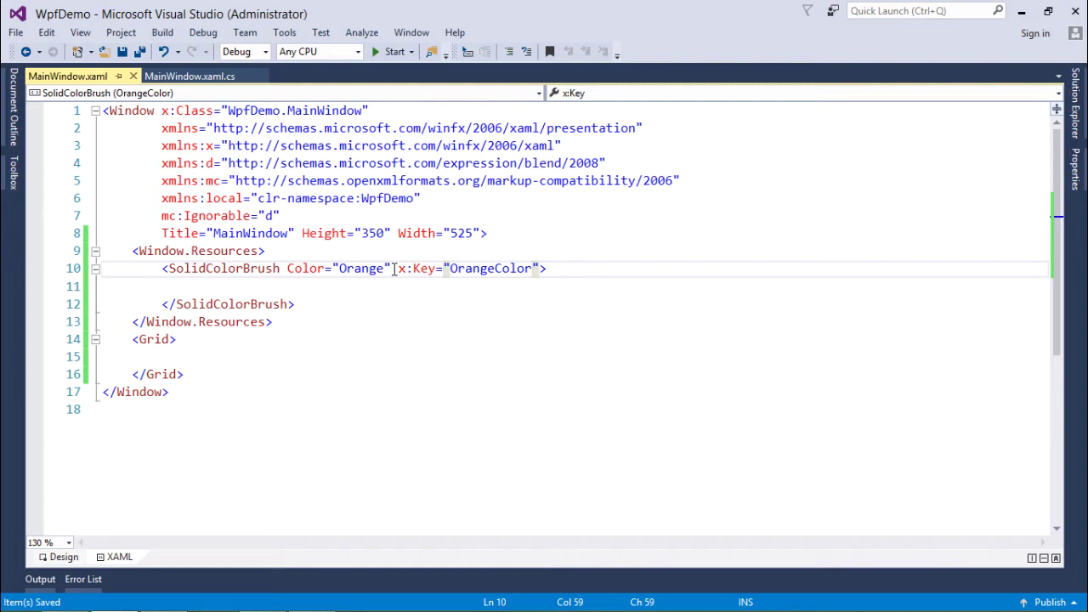
Step: Turn the OrangeColor brush into a self-closing element without a separate closing tag and save
{"action": "double_click", "coordinate": [490, 269]}
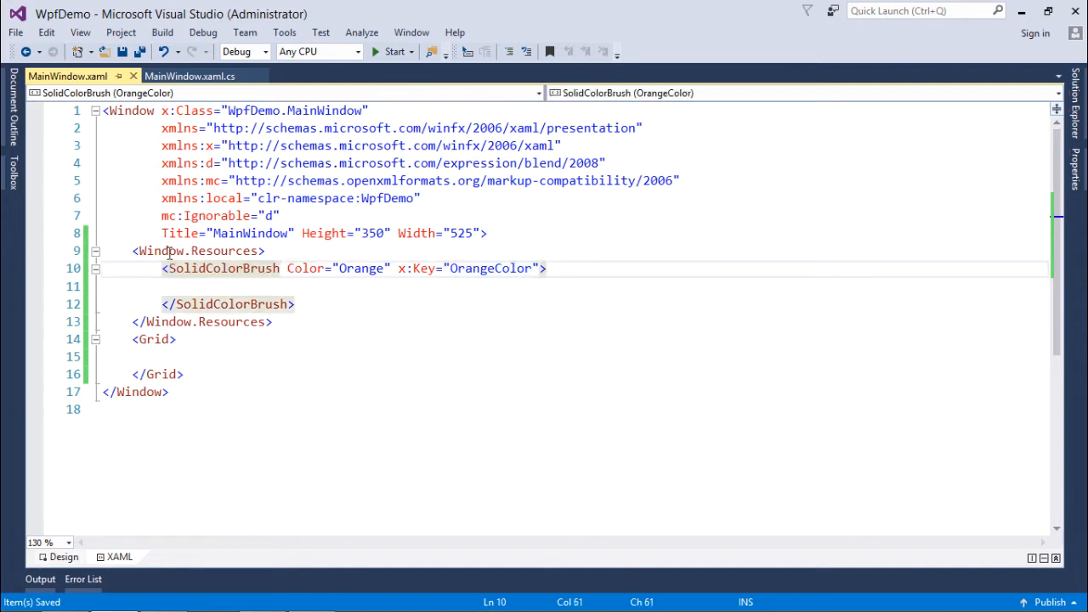
{"action": "left_click", "coordinate": [170, 250]}
{"action": "type", "text": " /"}
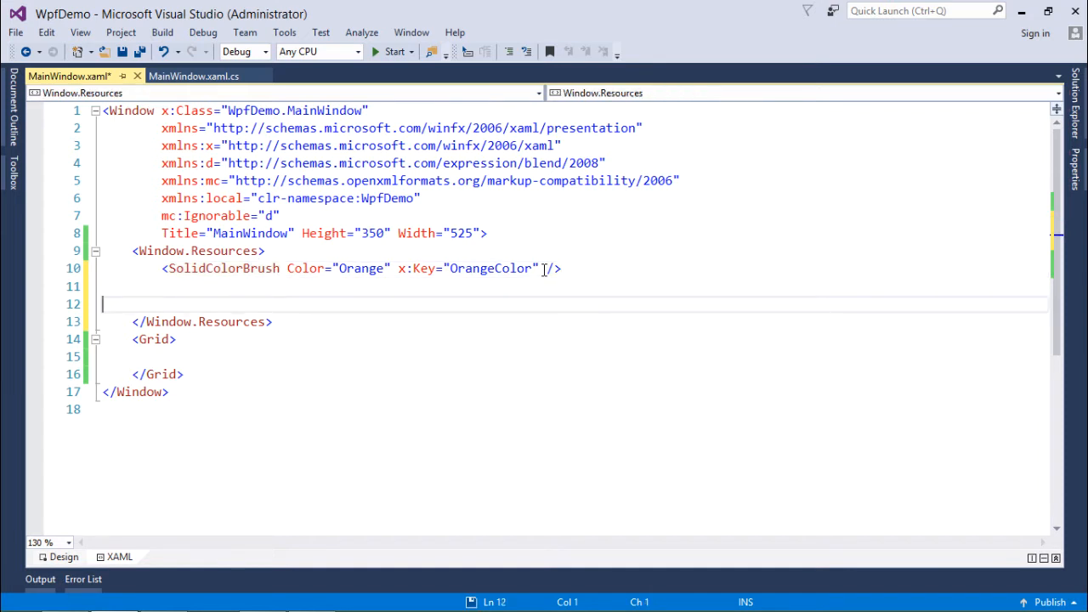
{"action": "key", "text": "ctrl+s"}
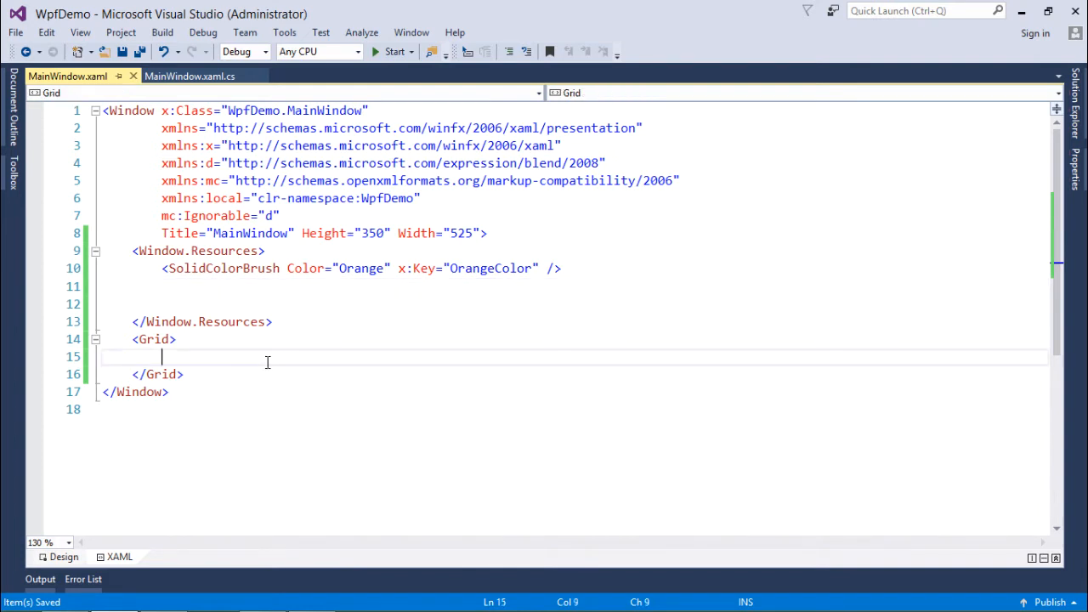
{"action": "mouse_move", "coordinate": [62, 551]}
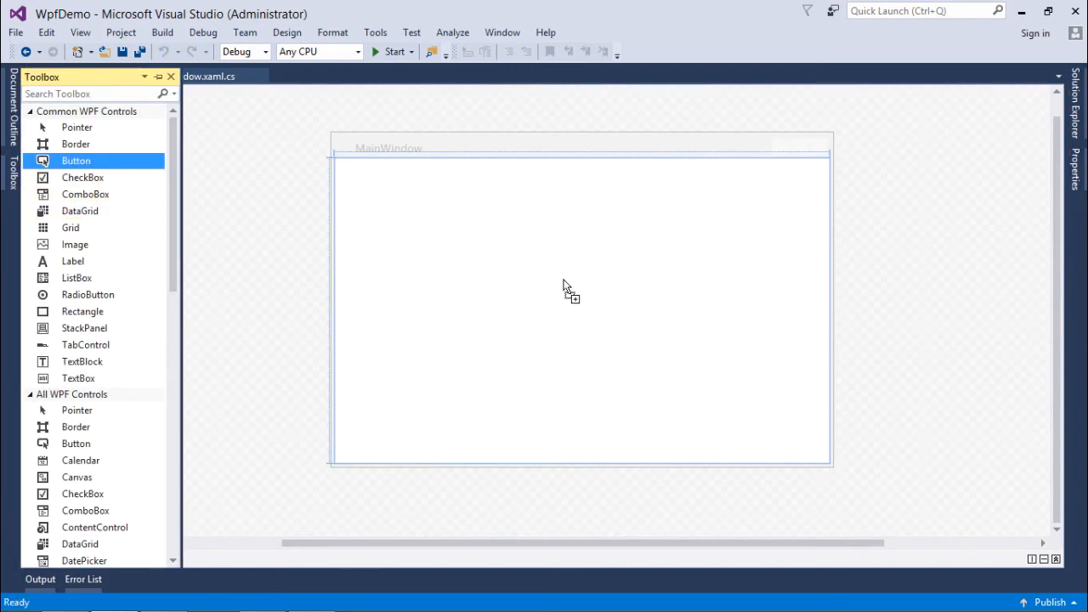
Step: Drag a Button from the Toolbox onto the window, save, and return to the XAML markup
{"action": "left_click_drag", "start_coordinate": [75, 160], "coordinate": [559, 255]}
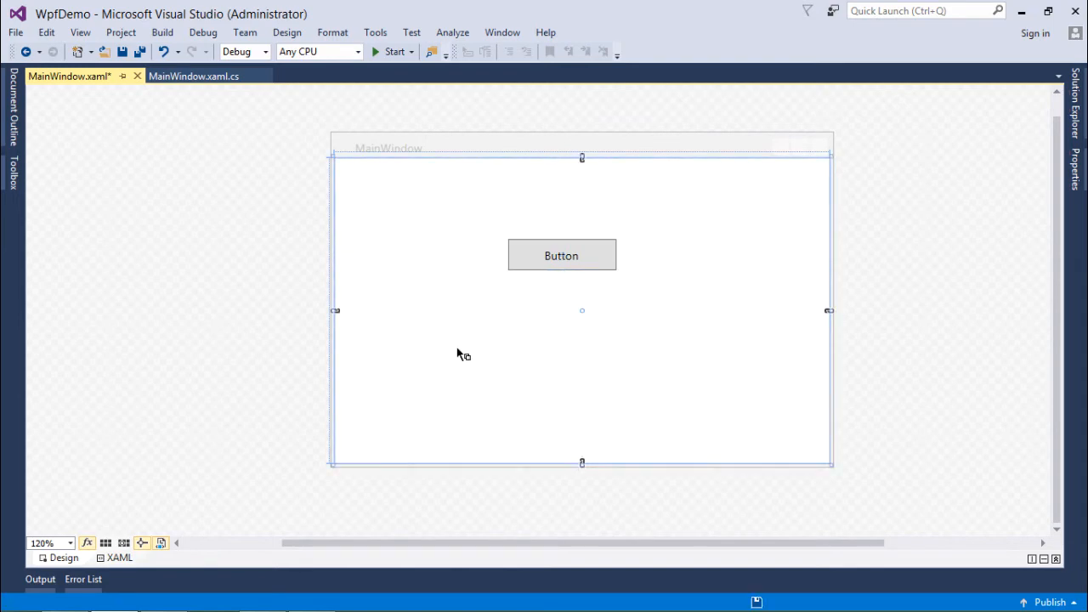
{"action": "key", "text": "Ctrl+S"}
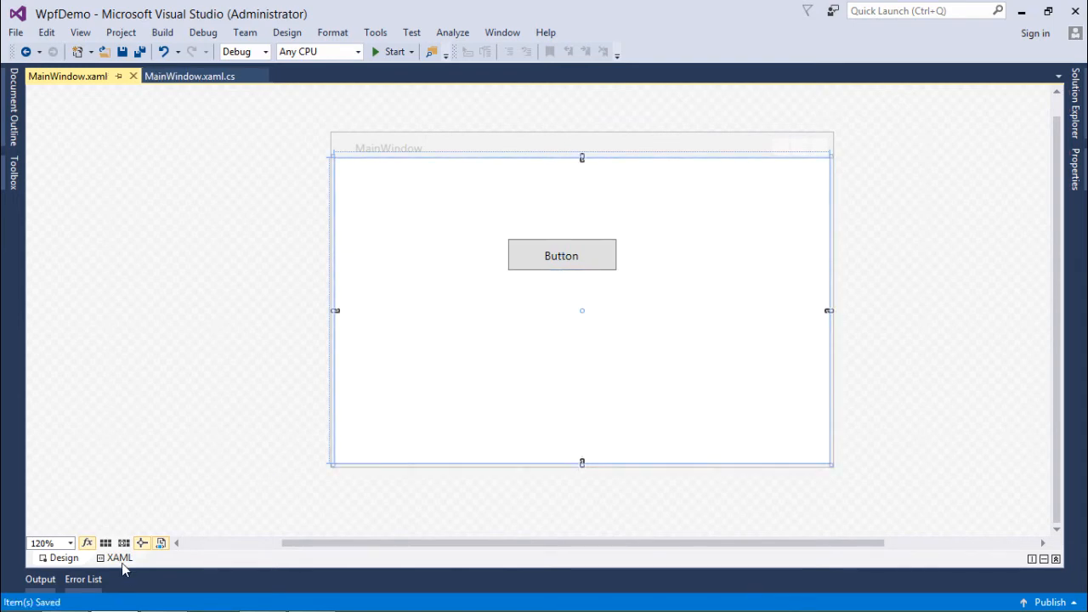
{"action": "left_click", "coordinate": [119, 560]}
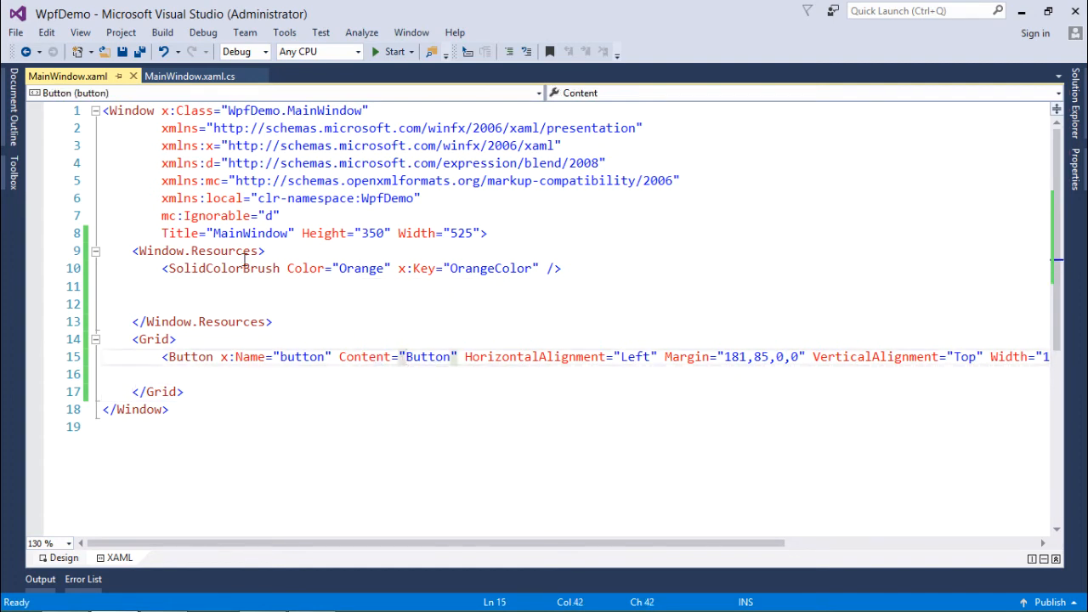
Step: Set the button's Background="{StaticResource OrangeColor}" and check the orange button in the designer
{"action": "left_click", "coordinate": [327, 357]}
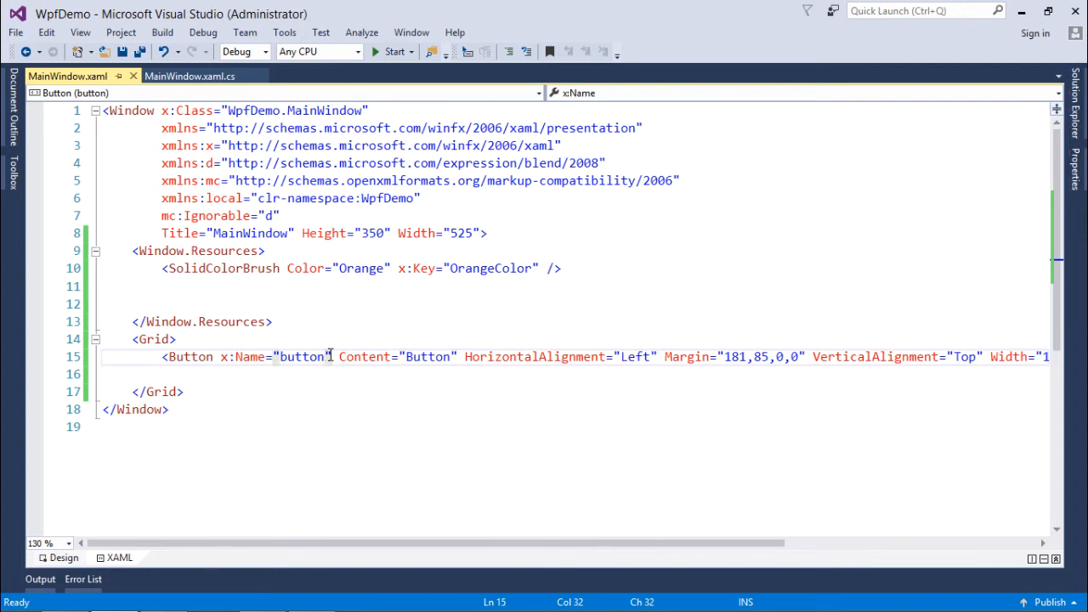
{"action": "type", "text": "bac"}
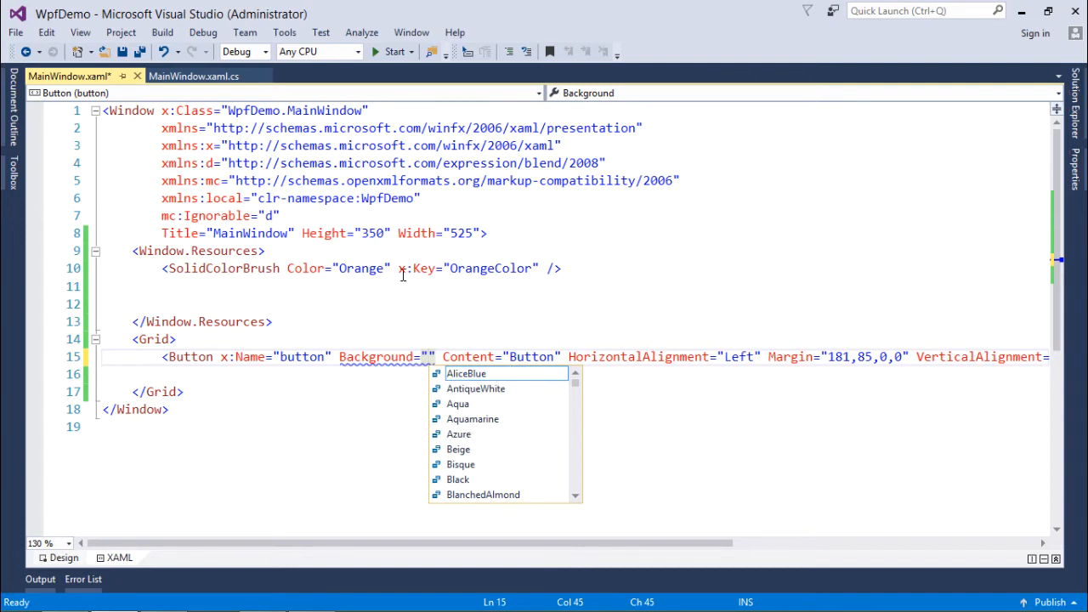
{"action": "type", "text": "Sta"}
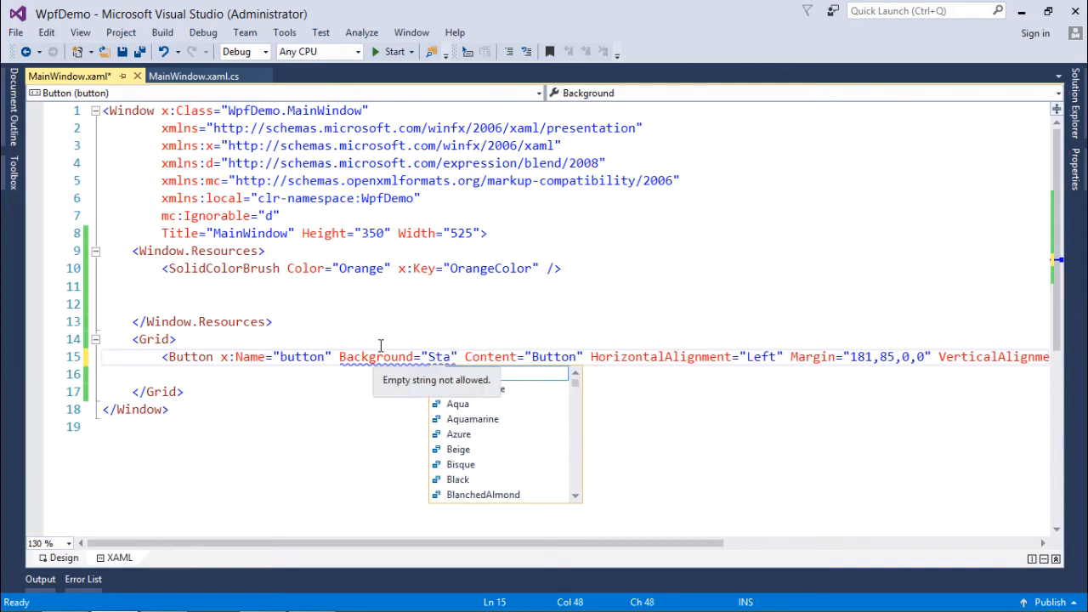
{"action": "type", "text": "ticRecource"}
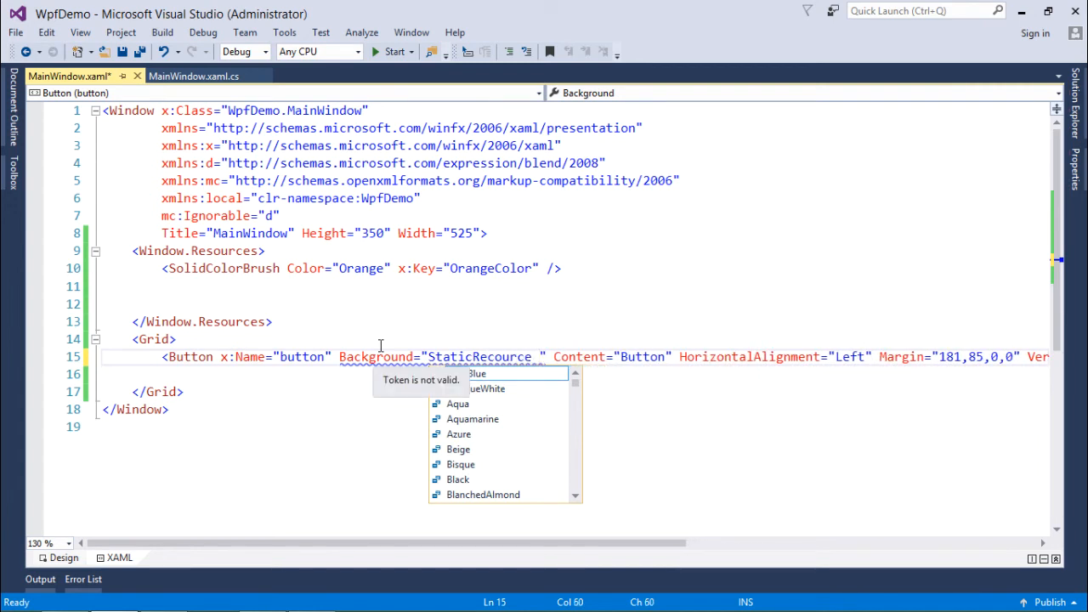
{"action": "type", "text": "OrangeColor}"}
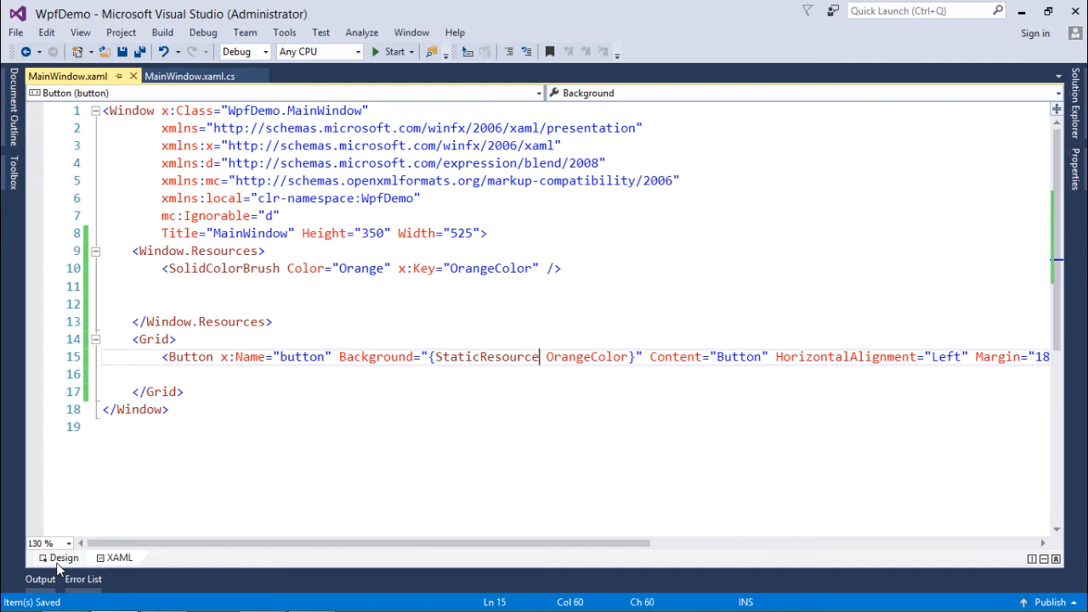
{"action": "left_click", "coordinate": [63, 557]}
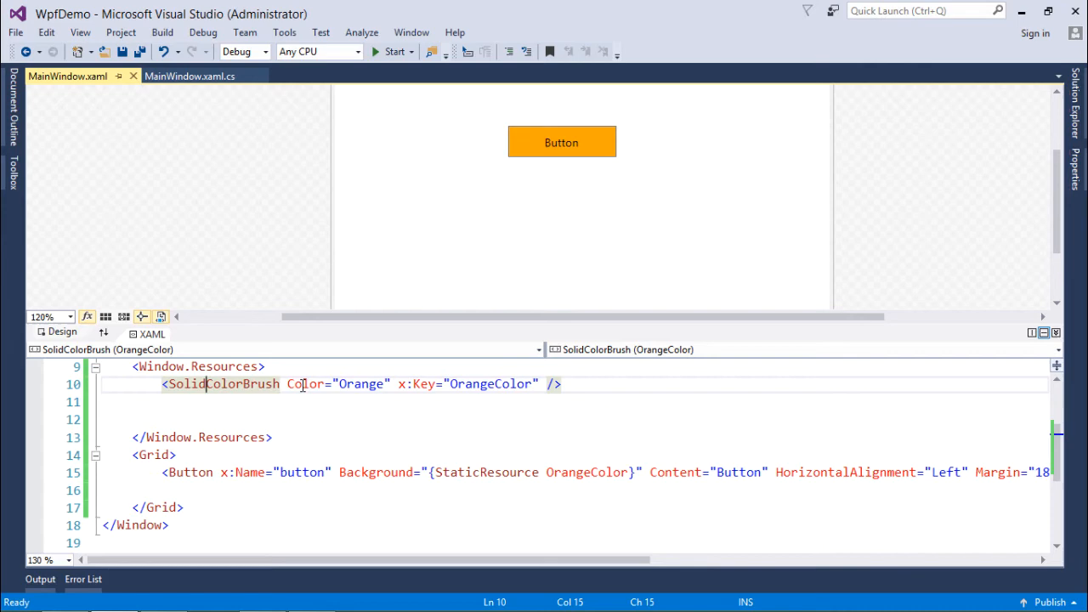
{"action": "double_click", "coordinate": [487, 384]}
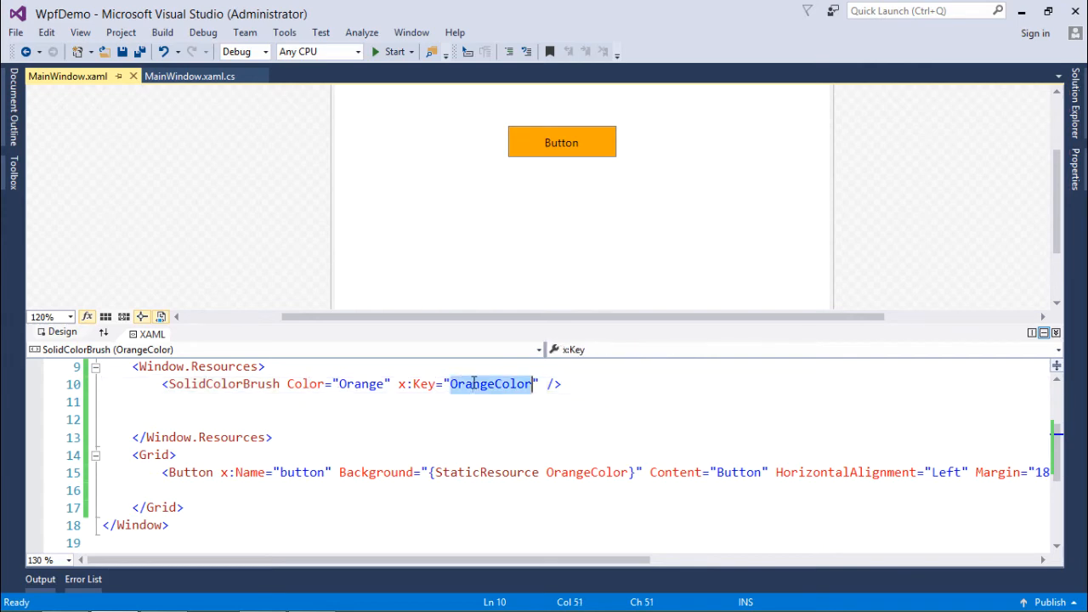
{"action": "mouse_move", "coordinate": [378, 473]}
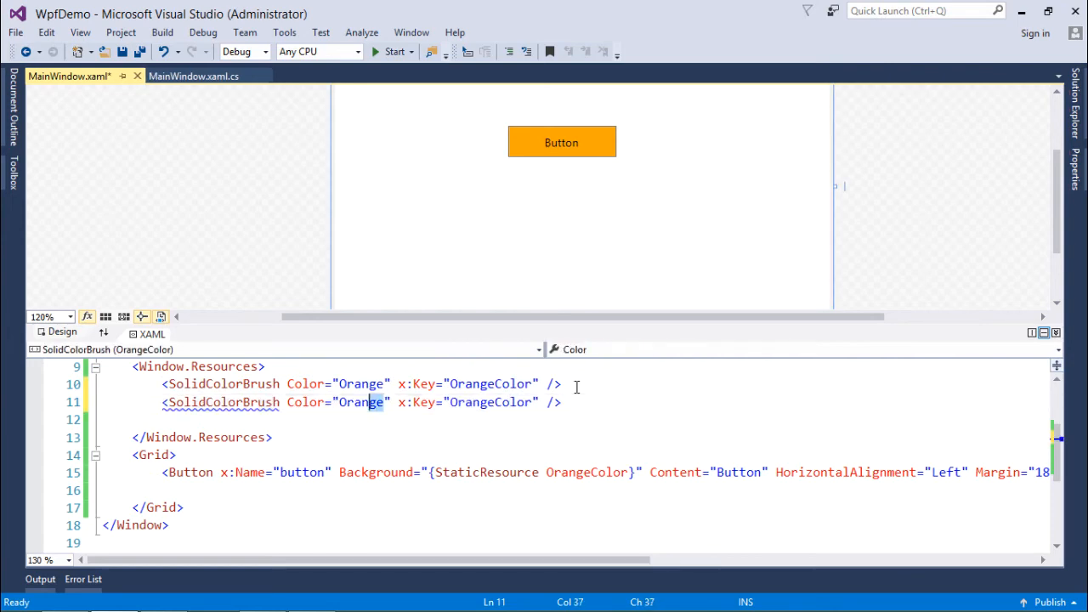
Step: Change the duplicated brush to Color="Green" with x:Key="GreenColor"
{"action": "type", "text": "Gree"}
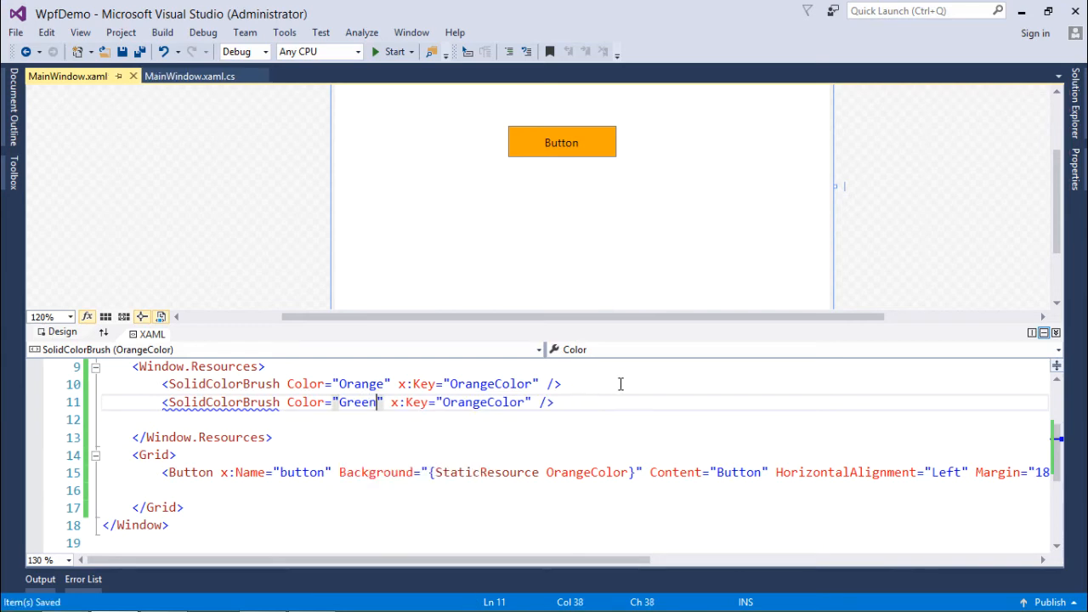
{"action": "double_click", "coordinate": [468, 401]}
{"action": "type", "text": "Gree"}
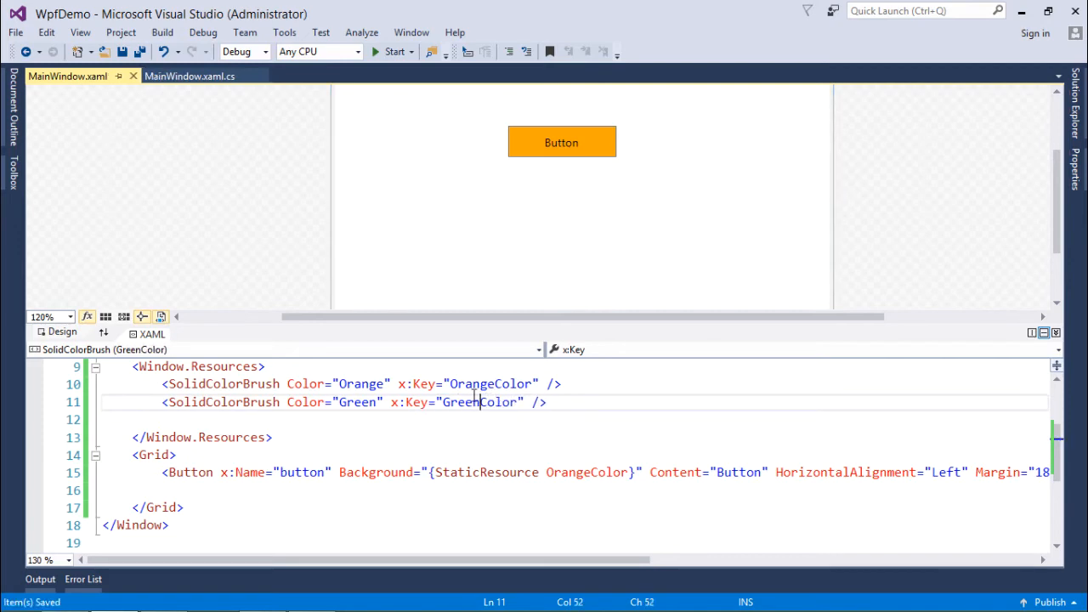
{"action": "left_click", "coordinate": [561, 143]}
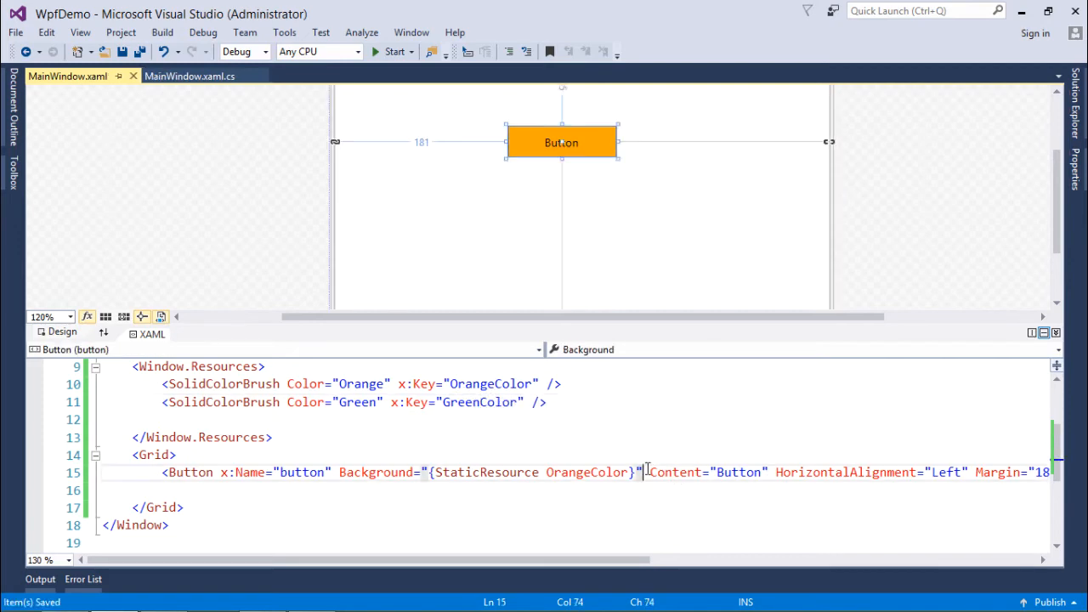
Step: Set the button's BorderBrush="{StaticResource GreenColor}" via IntelliSense
{"action": "type", "text": "b"}
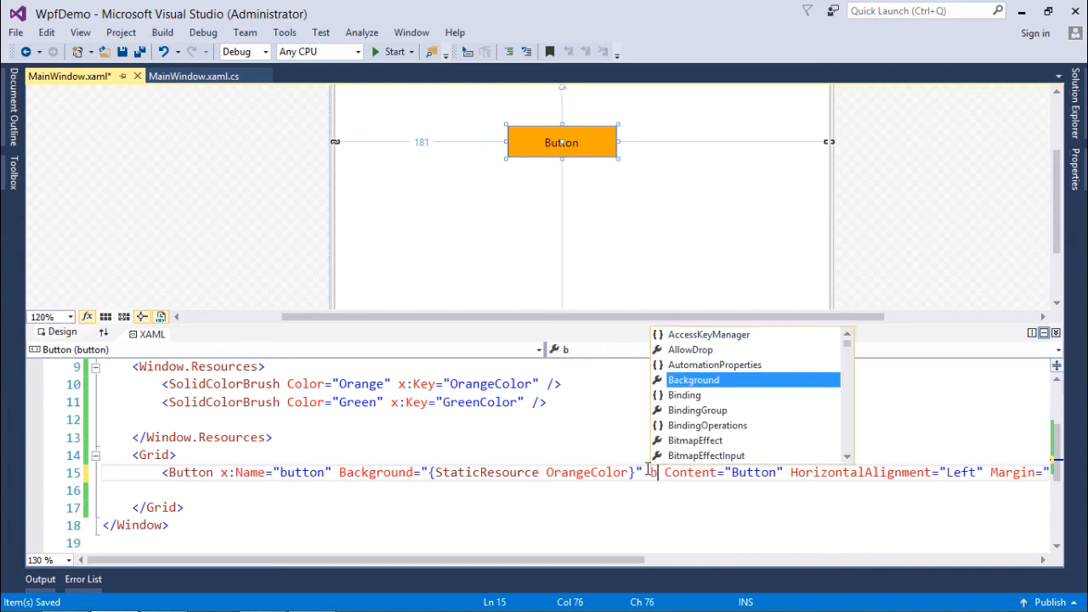
{"action": "type", "text": "borde"}
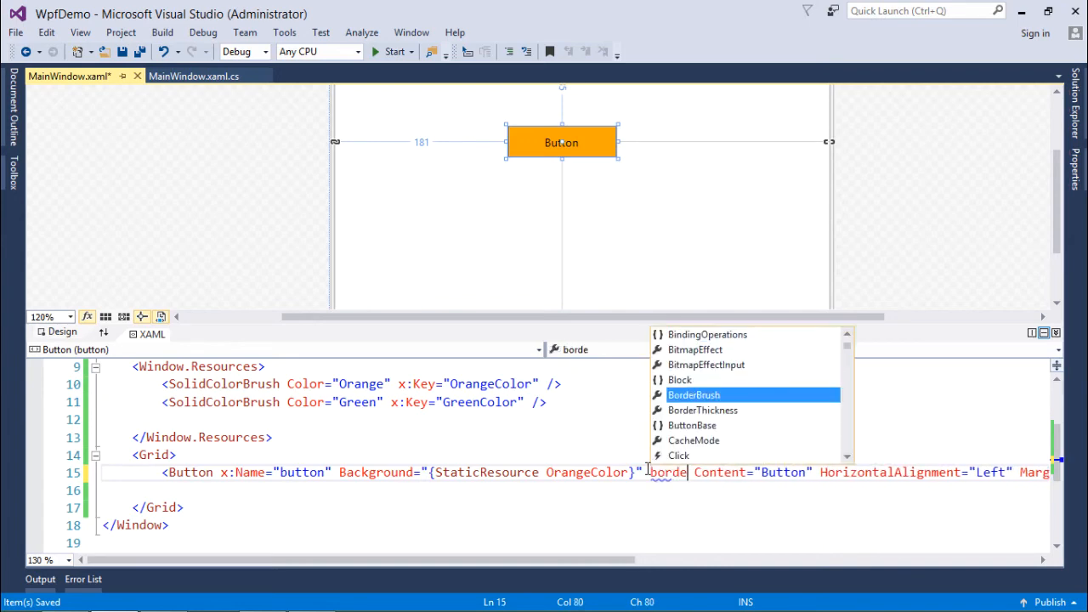
{"action": "type", "text": "rBrush=\"{"}
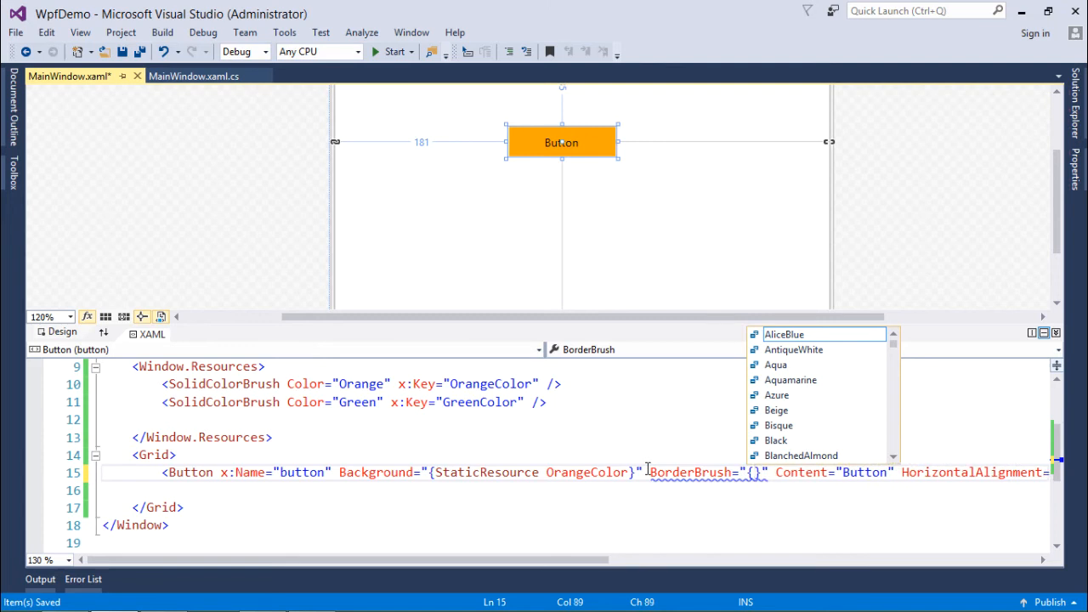
{"action": "type", "text": "{StaticResource"}
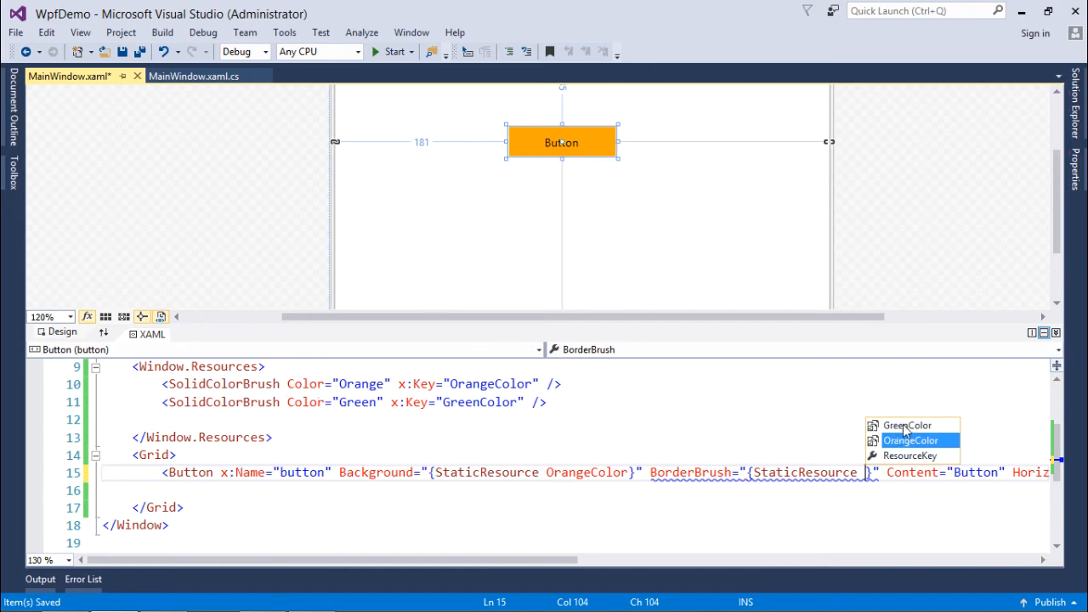
{"action": "left_click", "coordinate": [907, 425]}
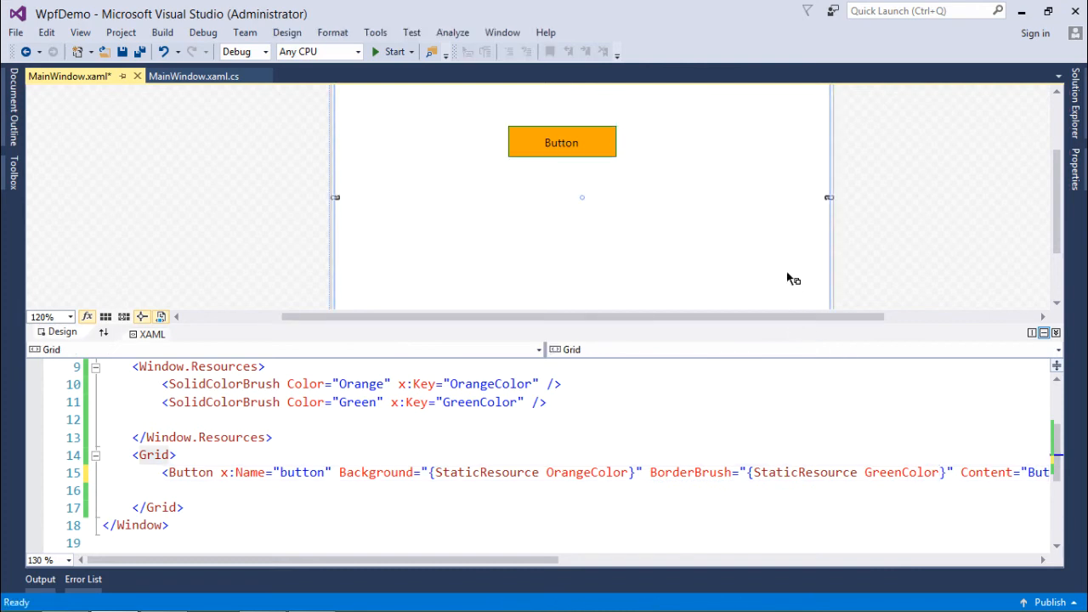
{"action": "mouse_move", "coordinate": [582, 153]}
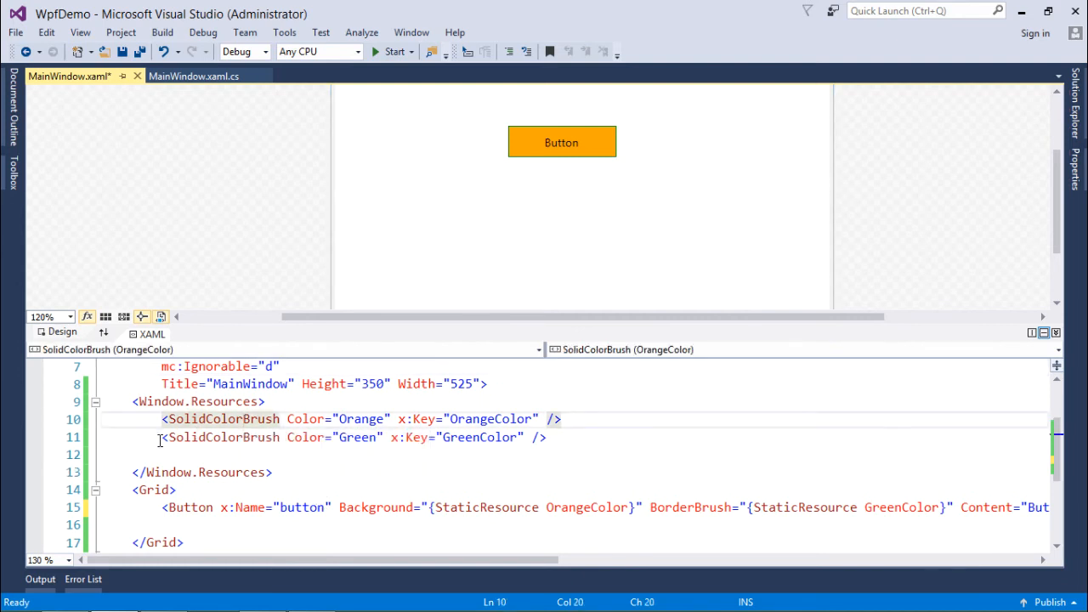
Step: Cut both brush definitions from Window.Resources into a new Grid.Resources block inside the Grid
{"action": "left_click", "coordinate": [156, 419]}
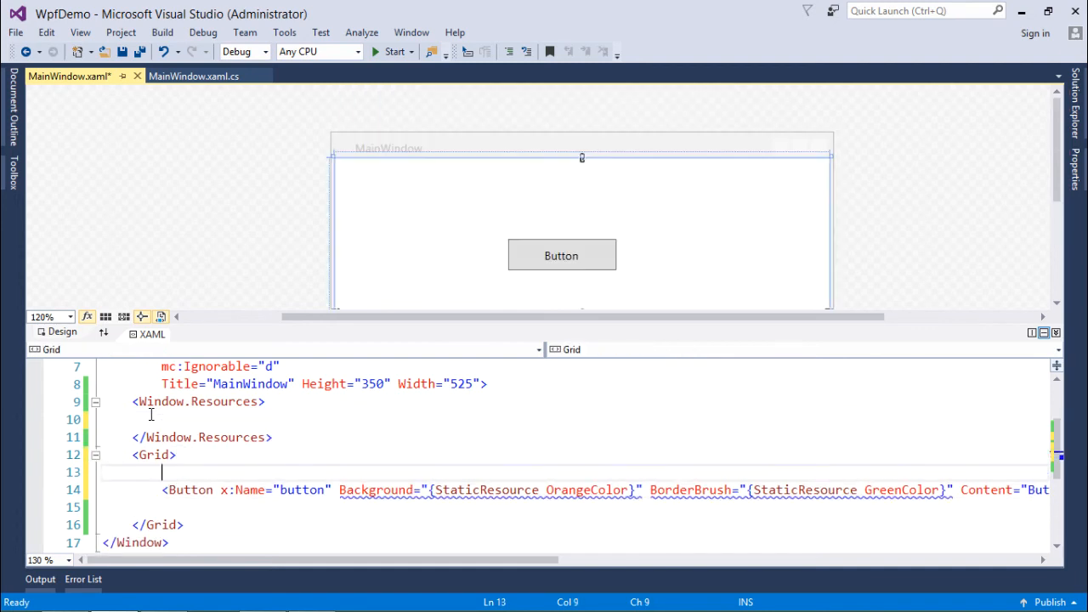
{"action": "type", "text": "Grid.Resources>"}
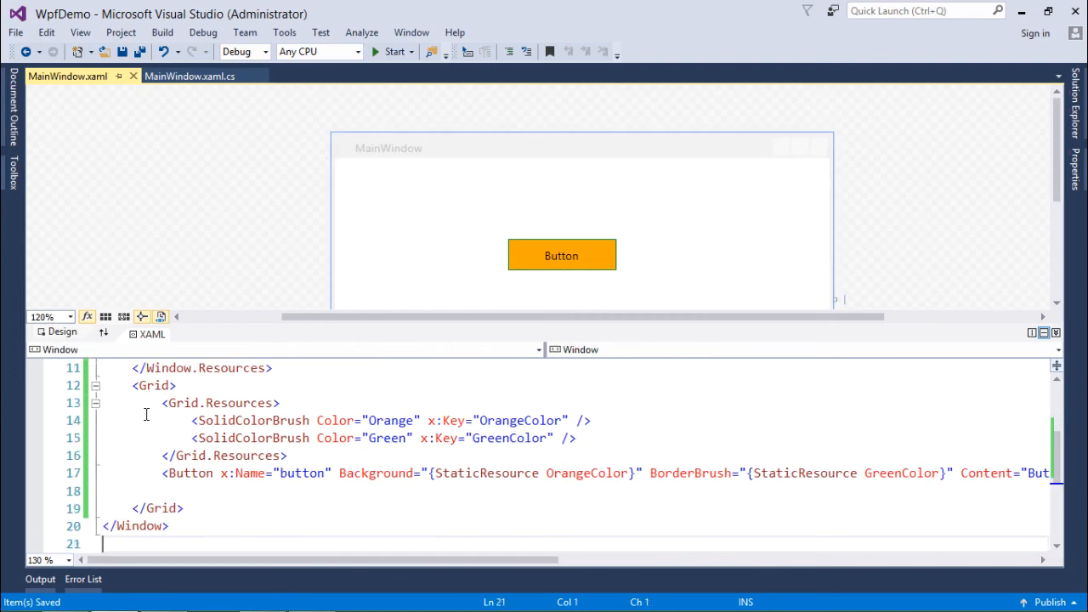
{"action": "left_click", "coordinate": [177, 384]}
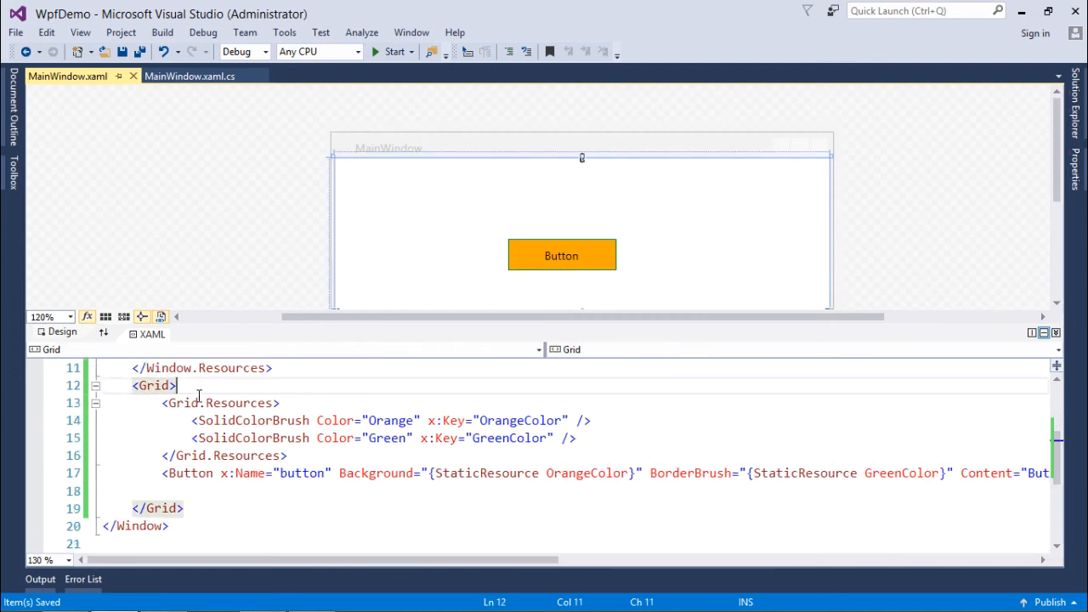
{"action": "left_click", "coordinate": [201, 509]}
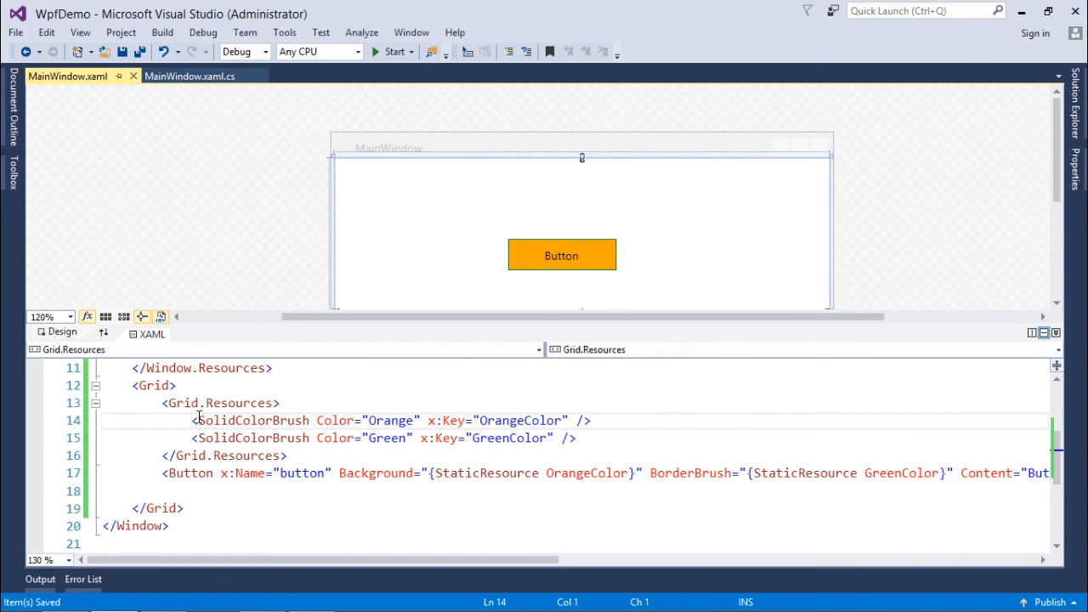
Step: Remove the orange and green brush definitions from Grid.Resources, leaving it empty
{"action": "key", "text": "Delete"}
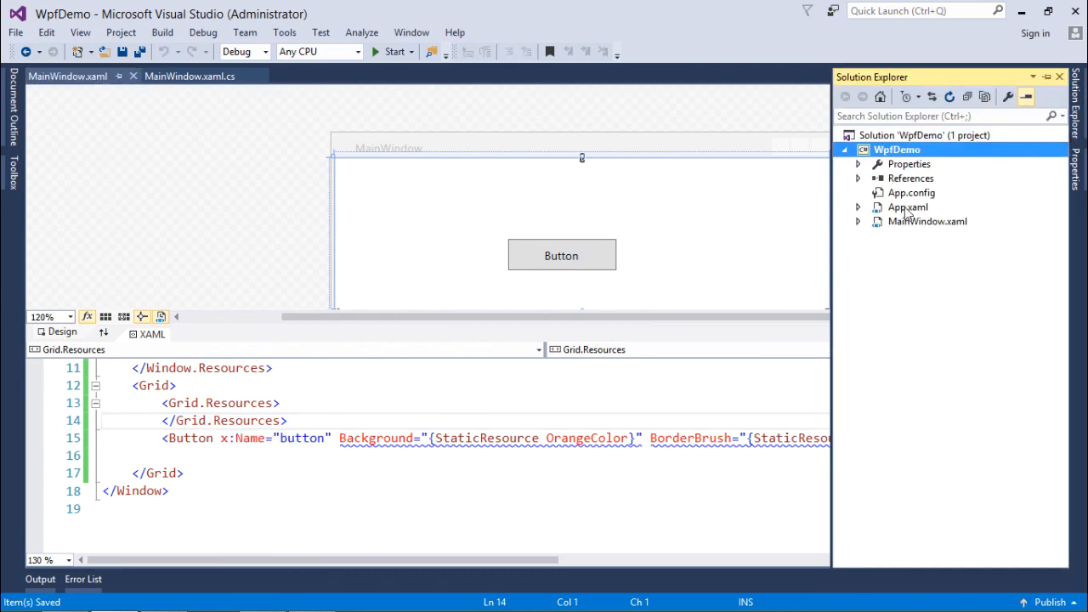
Step: Paste the OrangeColor and GreenColor brushes into App.xaml's Application.Resources, then move to MainWindow.xaml.cs
{"action": "double_click", "coordinate": [908, 207]}
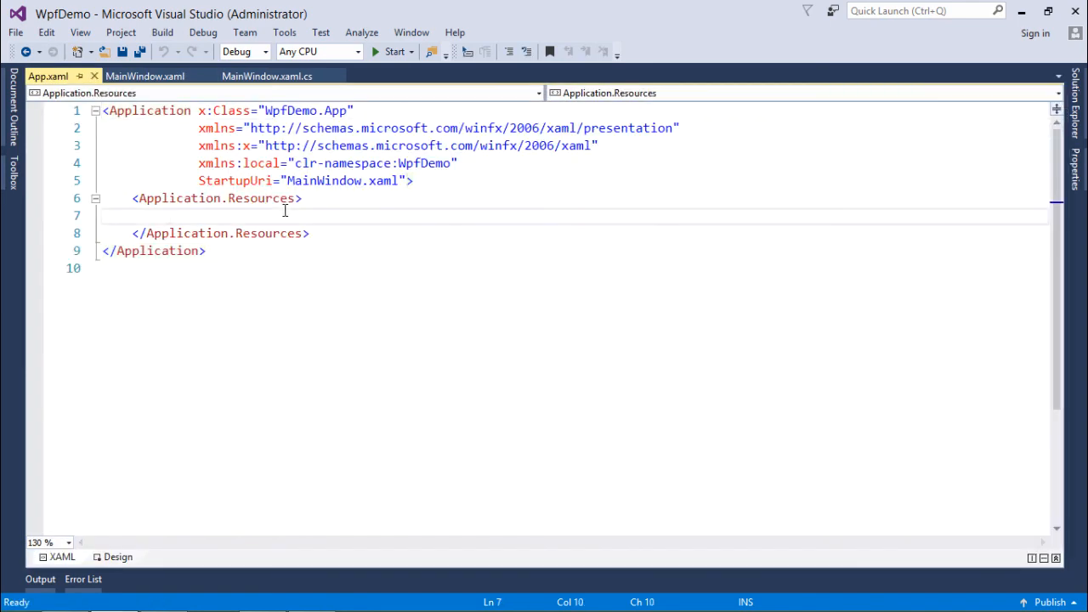
{"action": "mouse_move", "coordinate": [486, 374]}
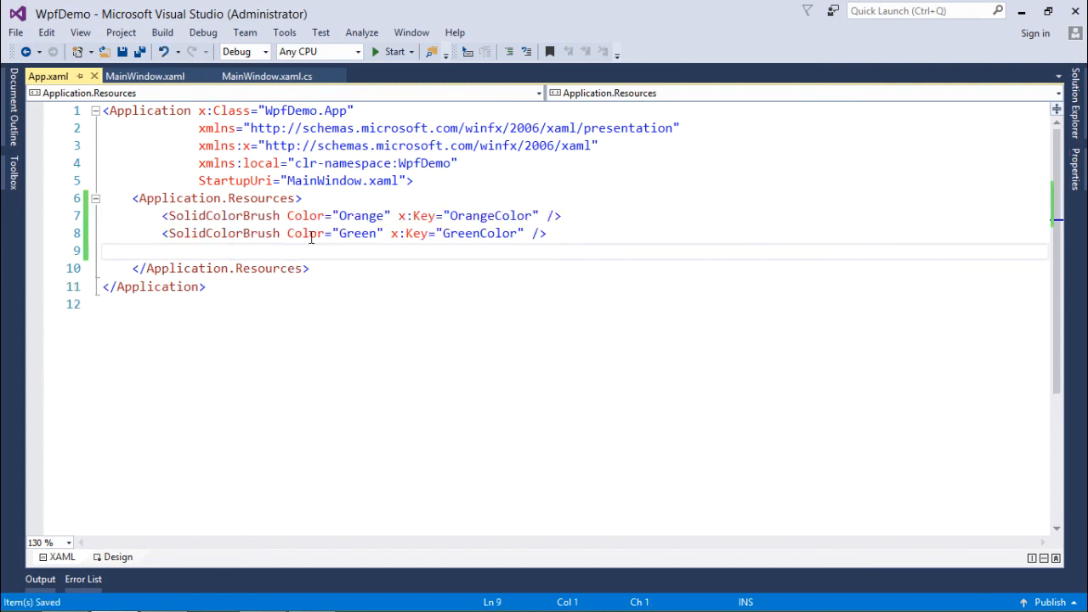
{"action": "mouse_move", "coordinate": [307, 199]}
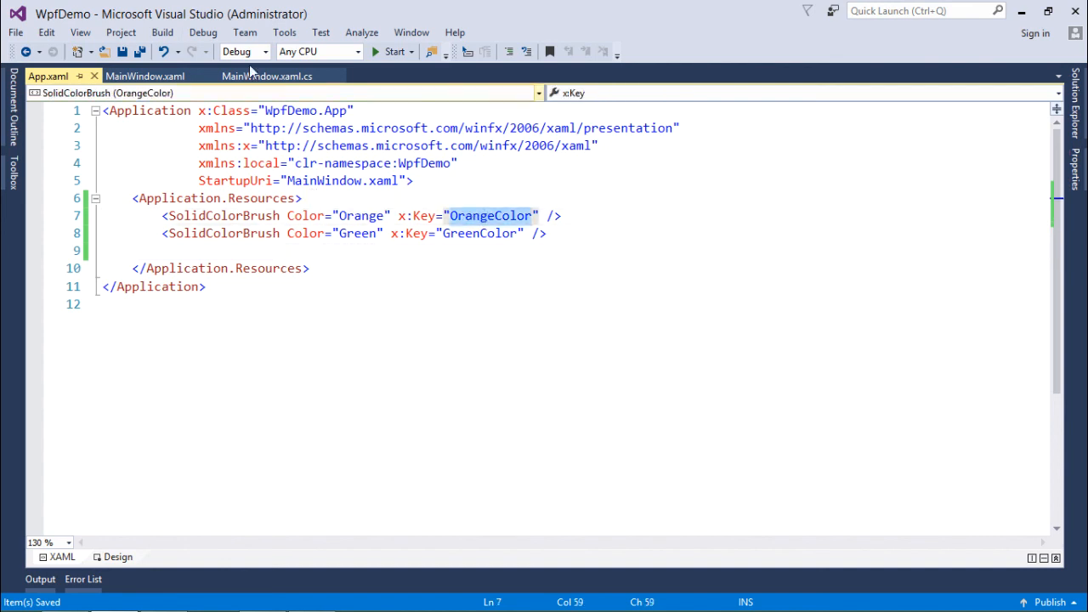
{"action": "left_click", "coordinate": [264, 75]}
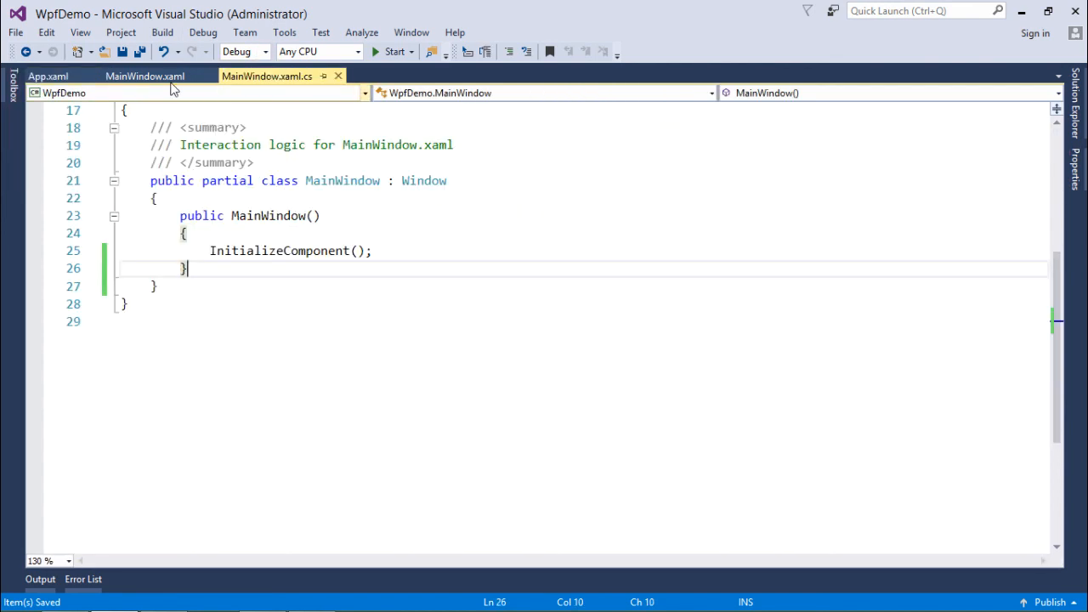
Step: Save MainWindow.xaml and run WpfDemo to show the orange button window
{"action": "left_click", "coordinate": [145, 75]}
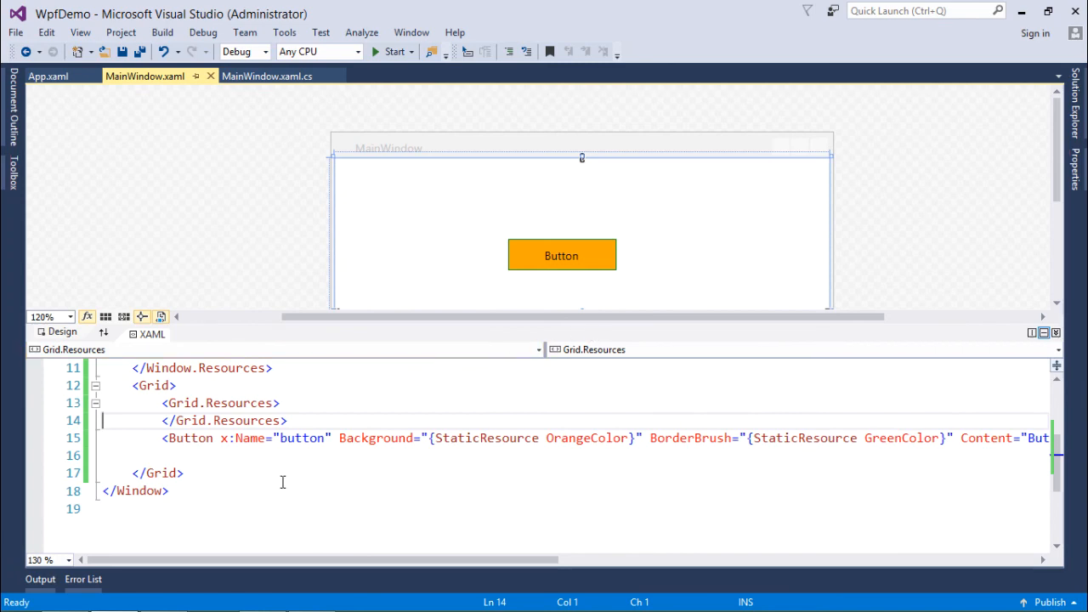
{"action": "mouse_move", "coordinate": [592, 279]}
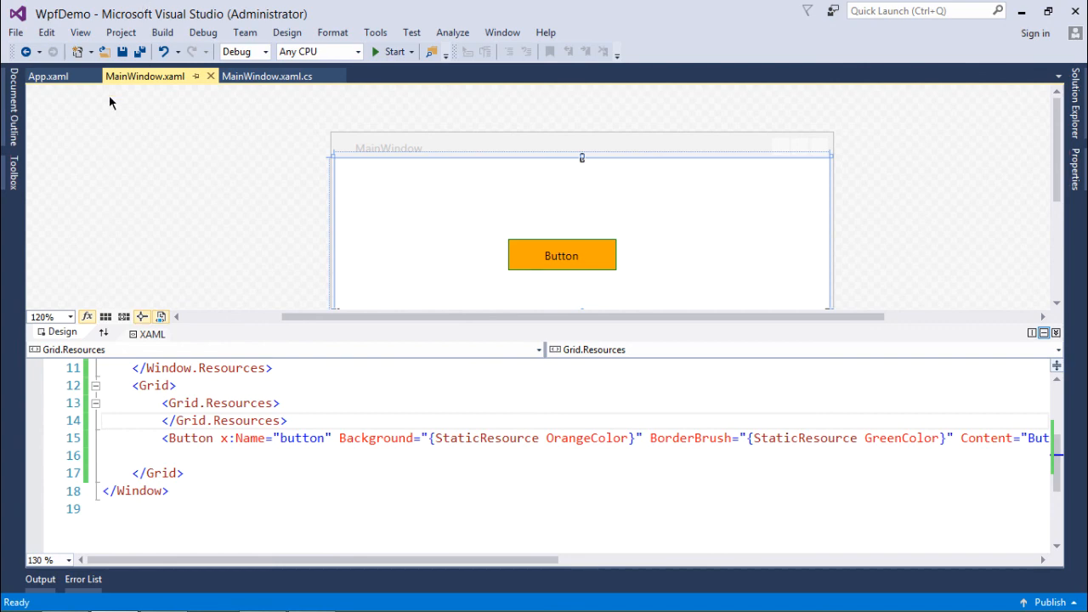
{"action": "left_click", "coordinate": [393, 51]}
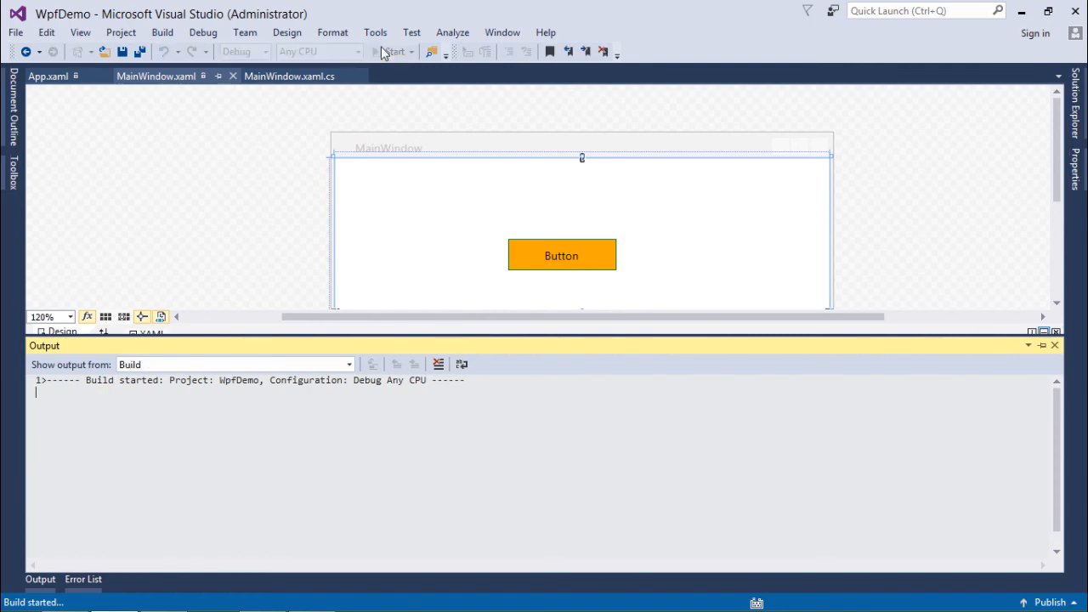
{"action": "left_click", "coordinate": [384, 51]}
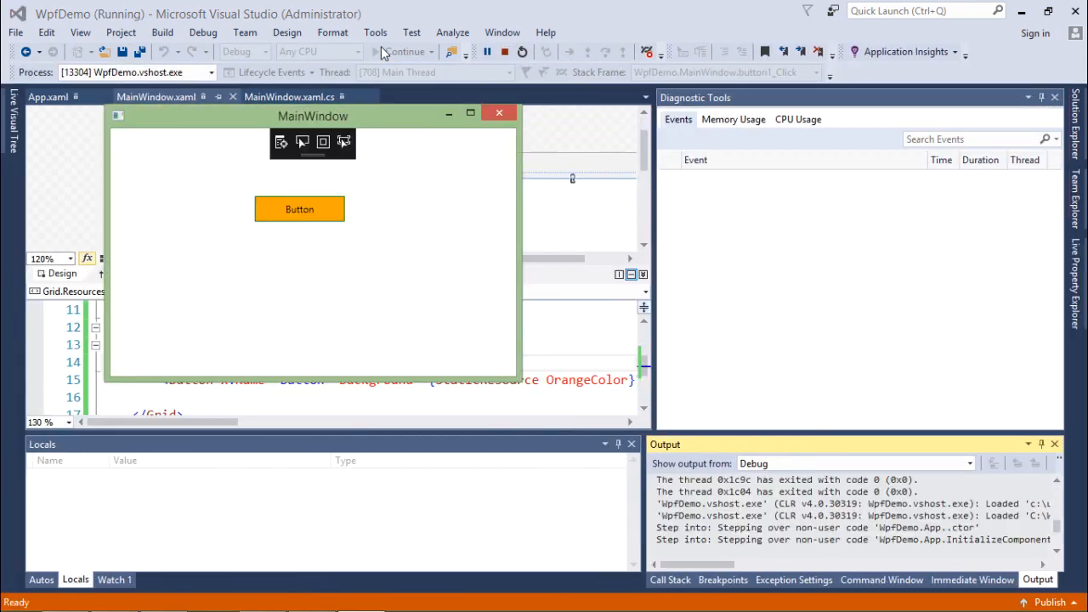